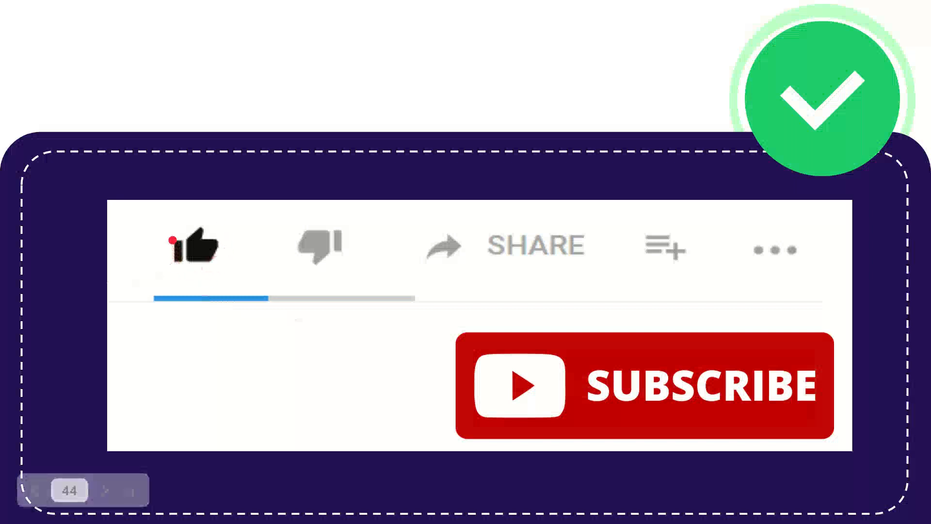
{"action": "left_click", "coordinate": [196, 251]}
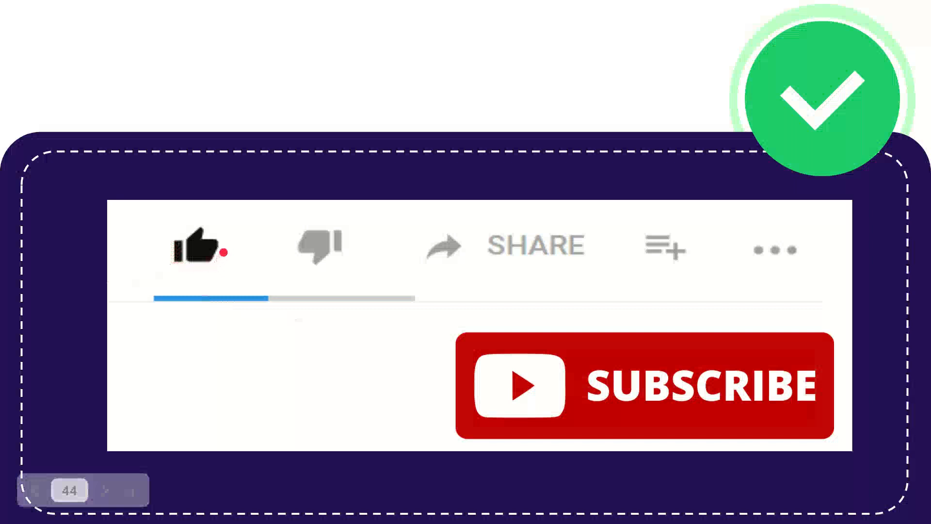